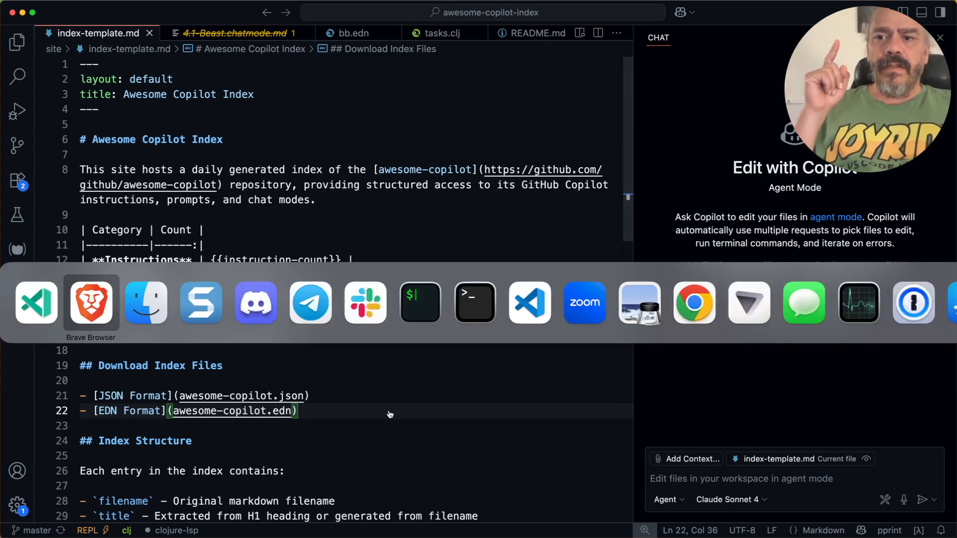
Bring the browser with the awesome-copilot GitHub README to the front
{"action": "left_click", "coordinate": [91, 303]}
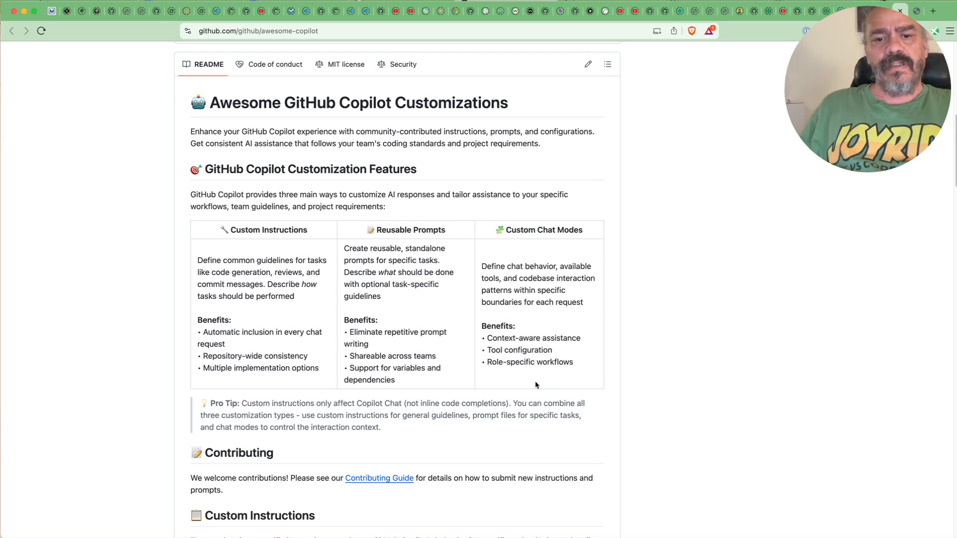
{"action": "scroll", "scroll_direction": "down", "scroll_amount": 3}
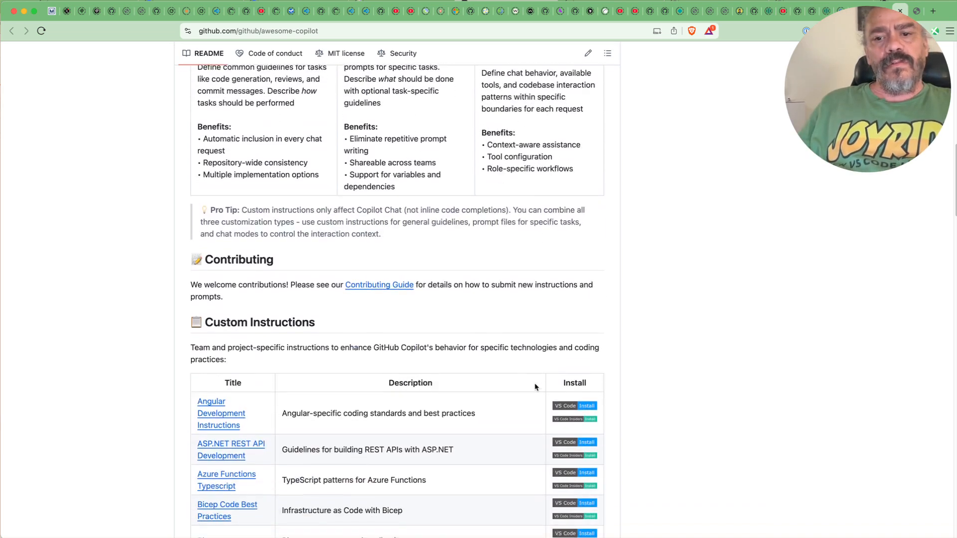
{"action": "scroll", "scroll_direction": "down", "scroll_amount": 3}
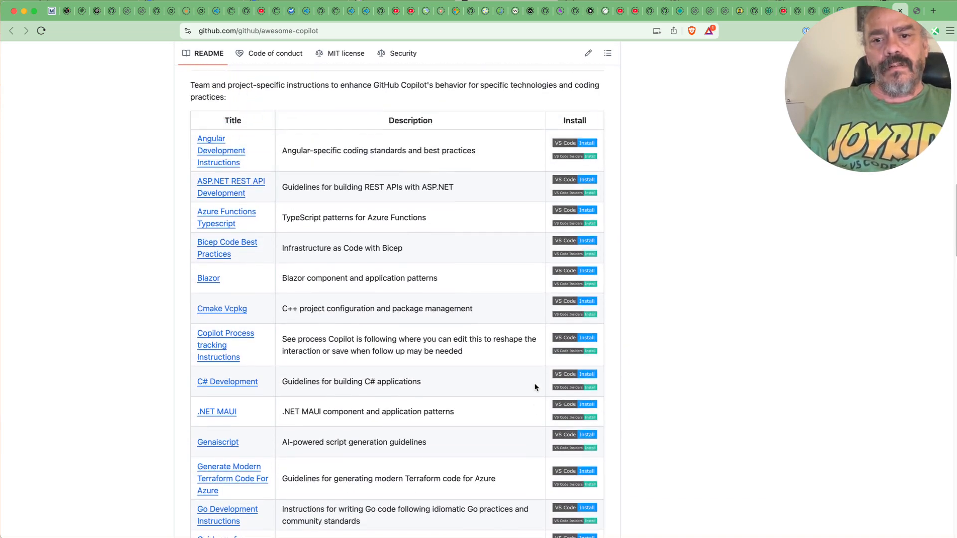
{"action": "scroll", "scroll_direction": "down", "scroll_amount": 3}
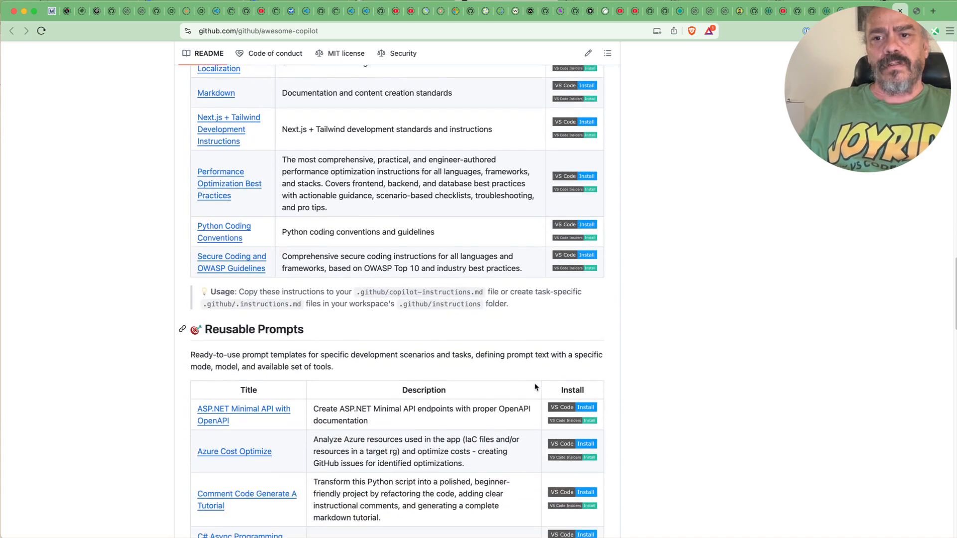
{"action": "scroll", "scroll_direction": "down", "scroll_amount": 3}
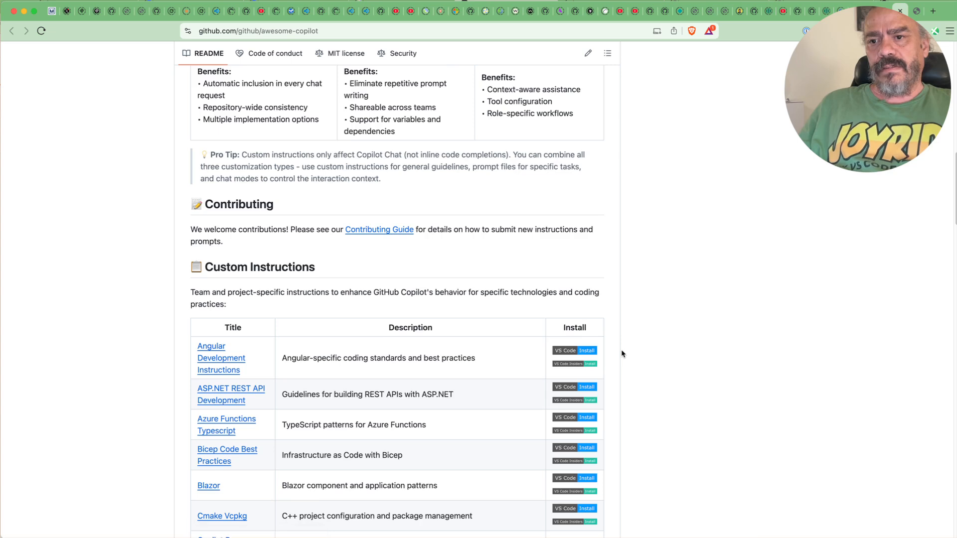
{"action": "scroll", "scroll_direction": "down", "scroll_amount": 3}
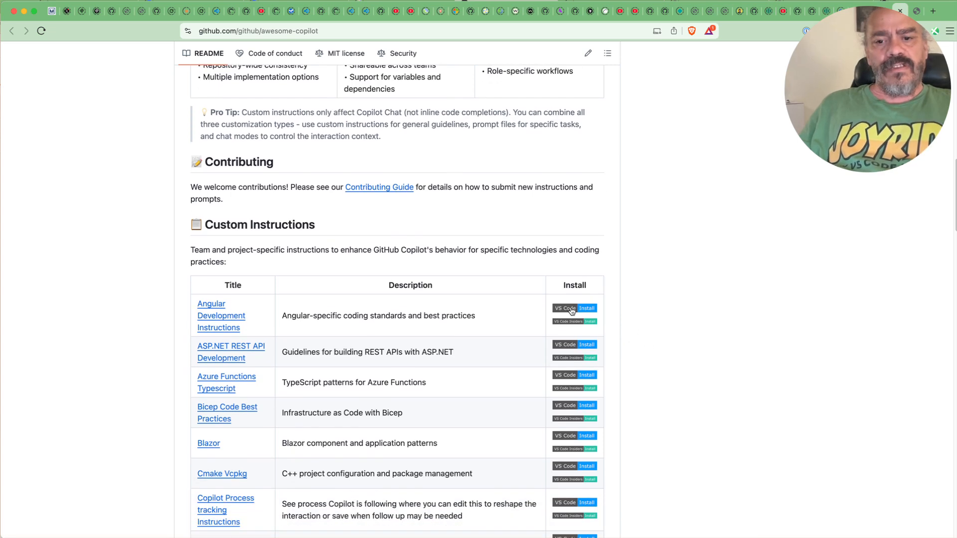
{"action": "mouse_move", "coordinate": [618, 378]}
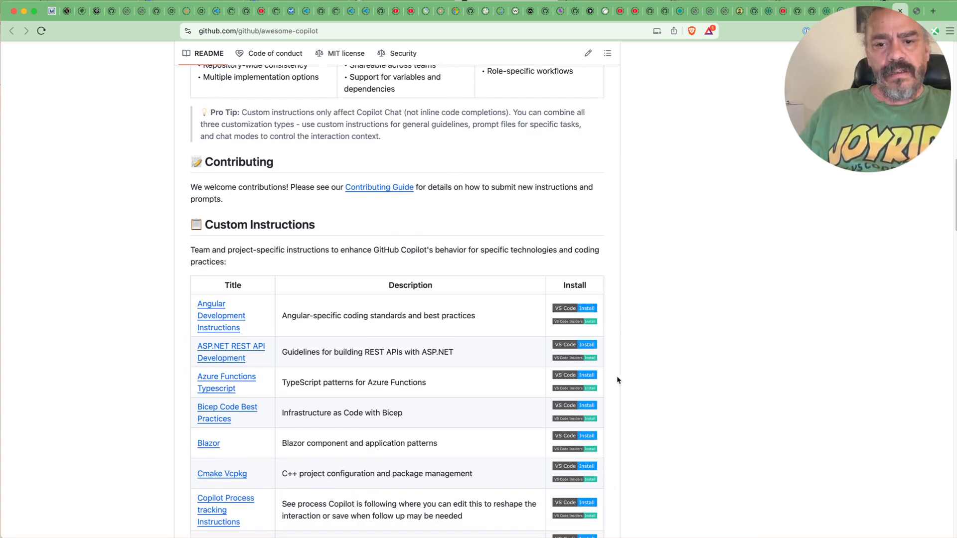
{"action": "mouse_move", "coordinate": [569, 330]}
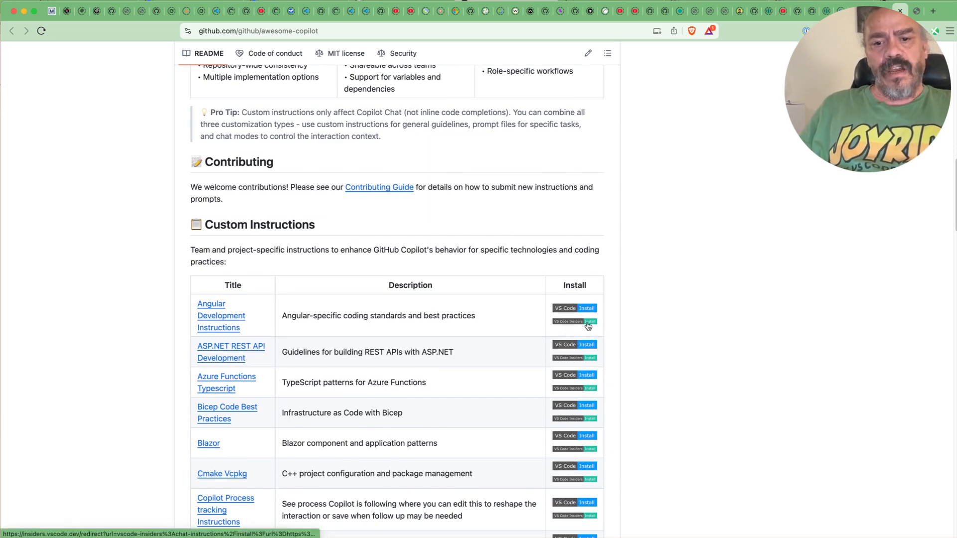
{"action": "mouse_move", "coordinate": [542, 294]}
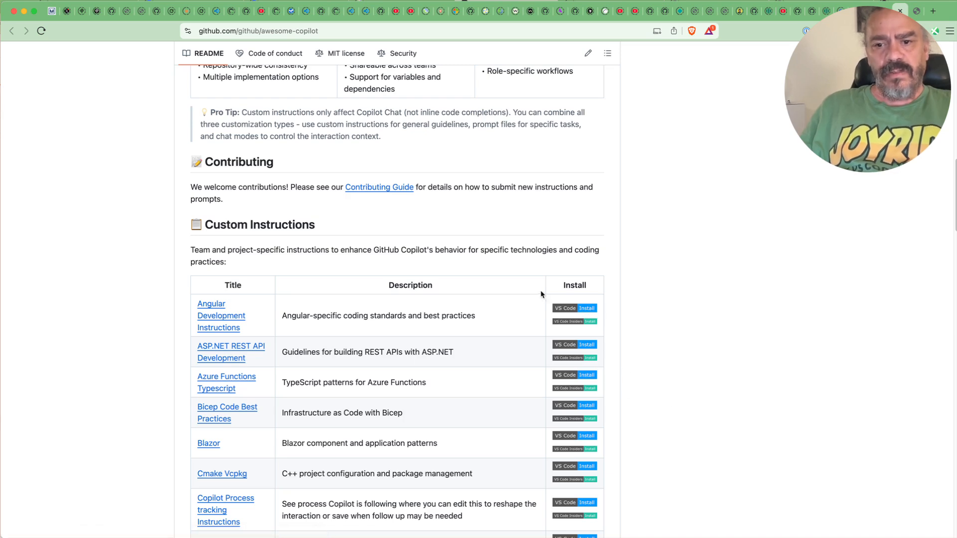
{"action": "scroll", "scroll_direction": "down", "scroll_amount": 3}
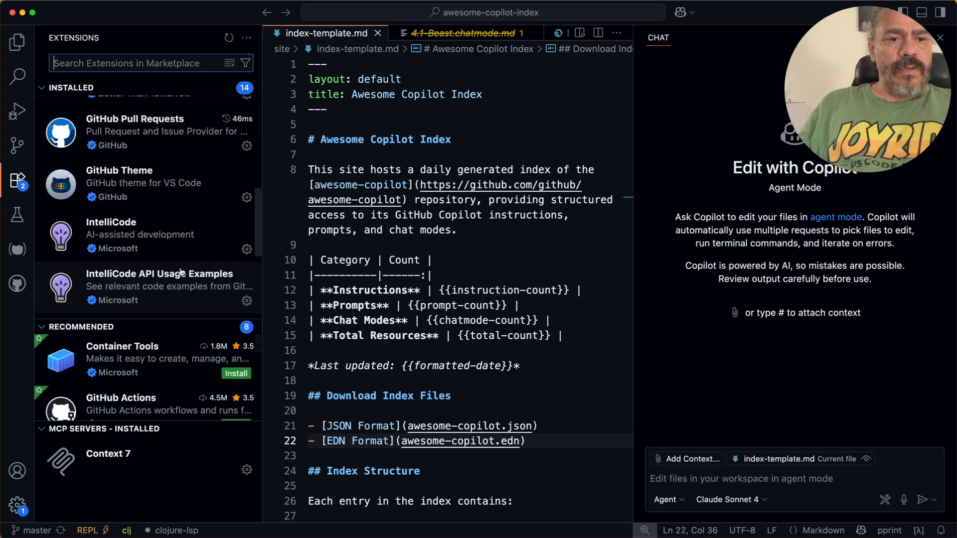
Scroll through the index template before summoning the Command Palette
{"action": "scroll", "scroll_direction": "down", "scroll_amount": 3}
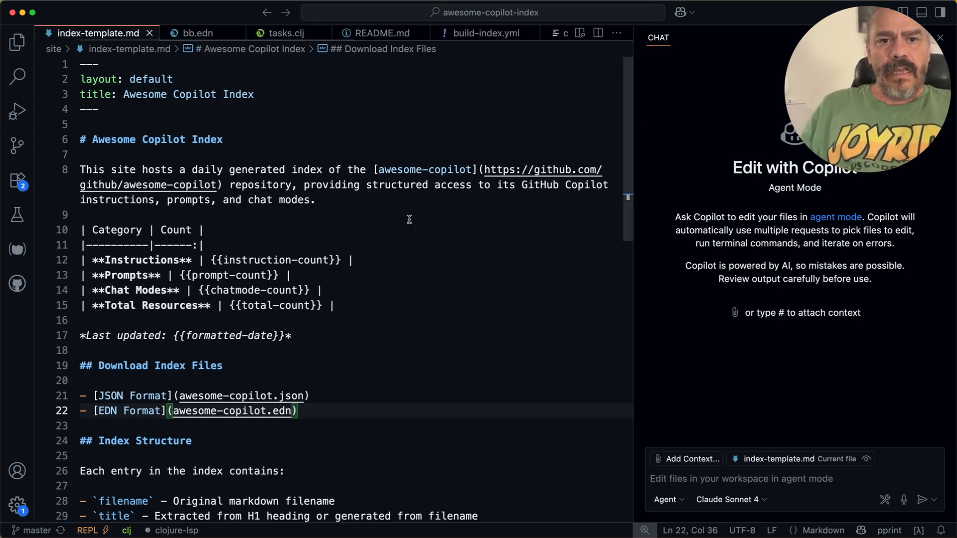
{"action": "mouse_move", "coordinate": [458, 377]}
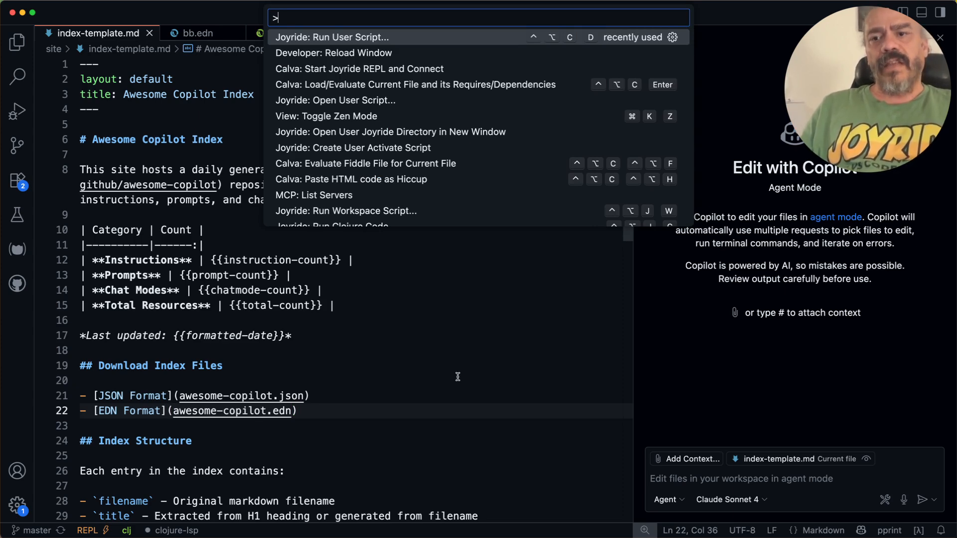
Launch awesome_copilot.cljs via Joyride: Run User Script and enter its Prompts category
{"action": "left_click", "coordinate": [331, 37]}
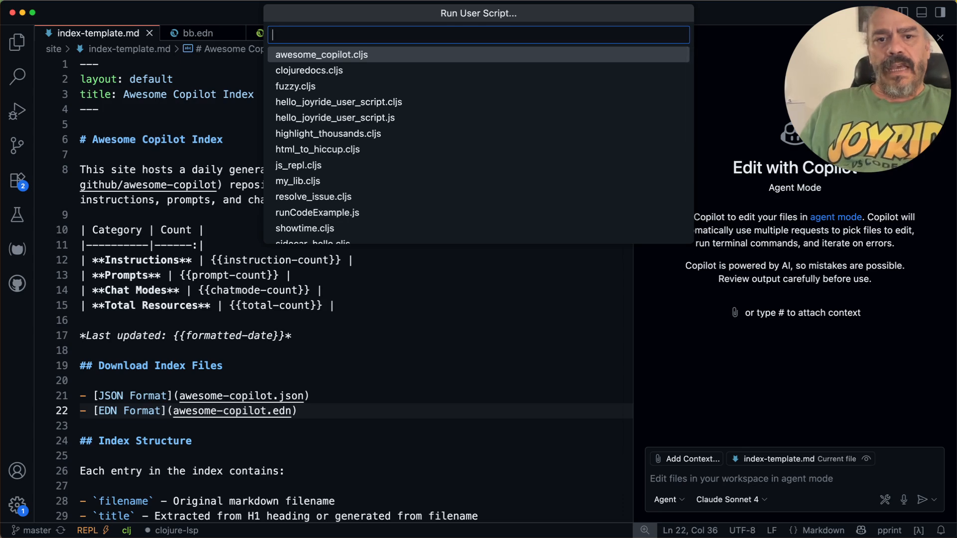
{"action": "left_click", "coordinate": [321, 54]}
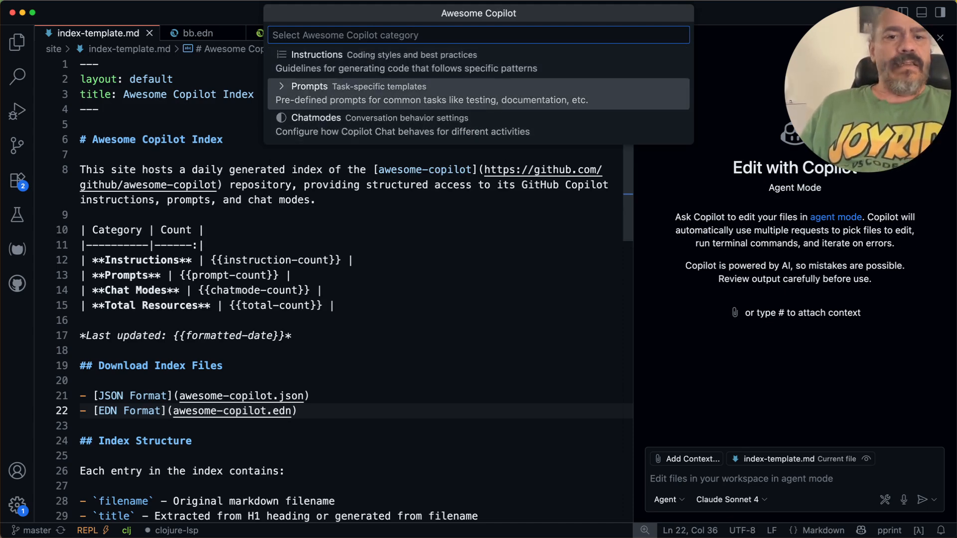
{"action": "left_click", "coordinate": [309, 86]}
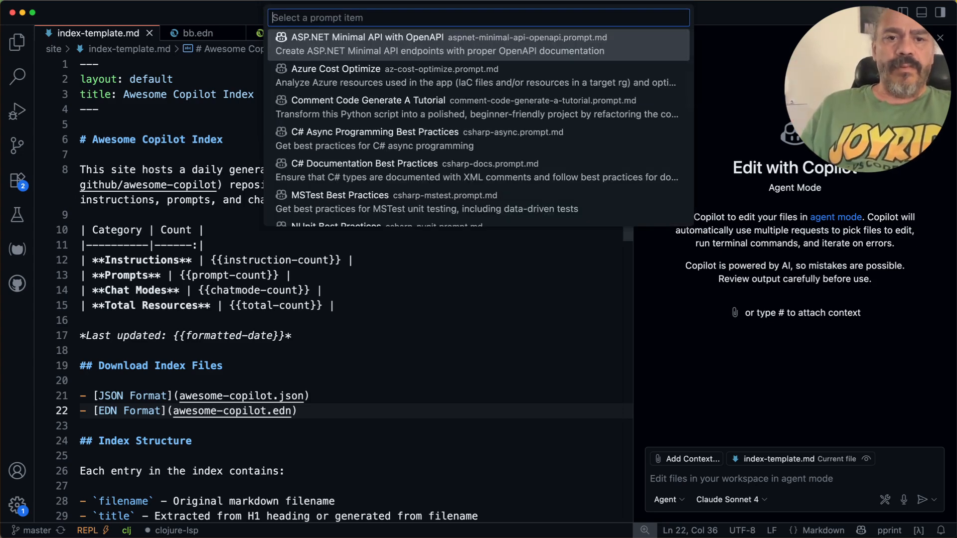
Filter the prompt catalogue with 'post' and 'unni', then dismiss it without installing
{"action": "type", "text": "post"}
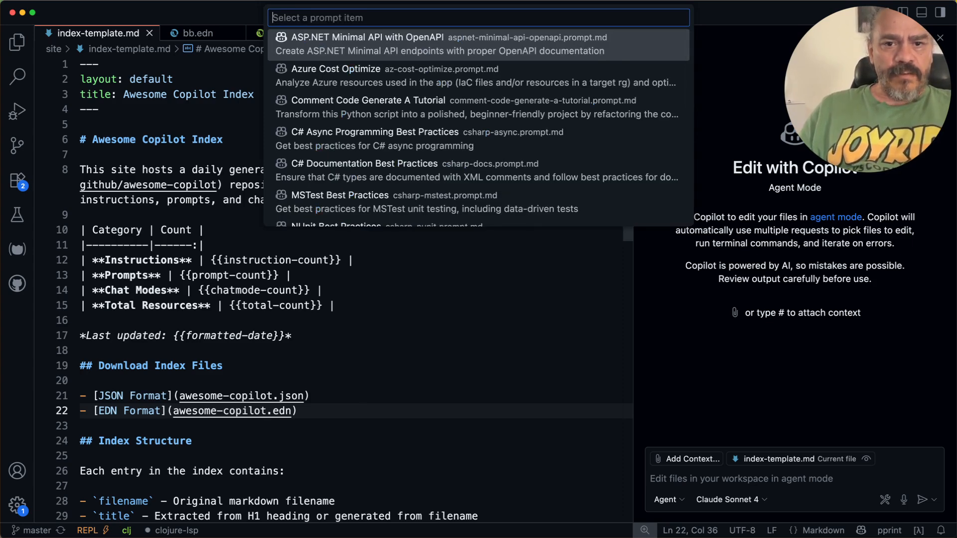
{"action": "scroll", "scroll_direction": "down", "scroll_amount": 3}
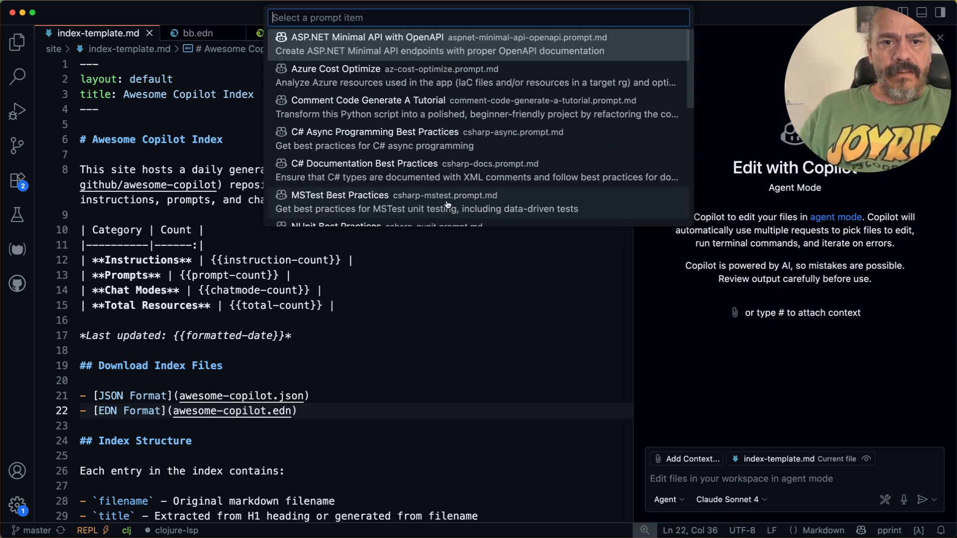
{"action": "type", "text": "unni"}
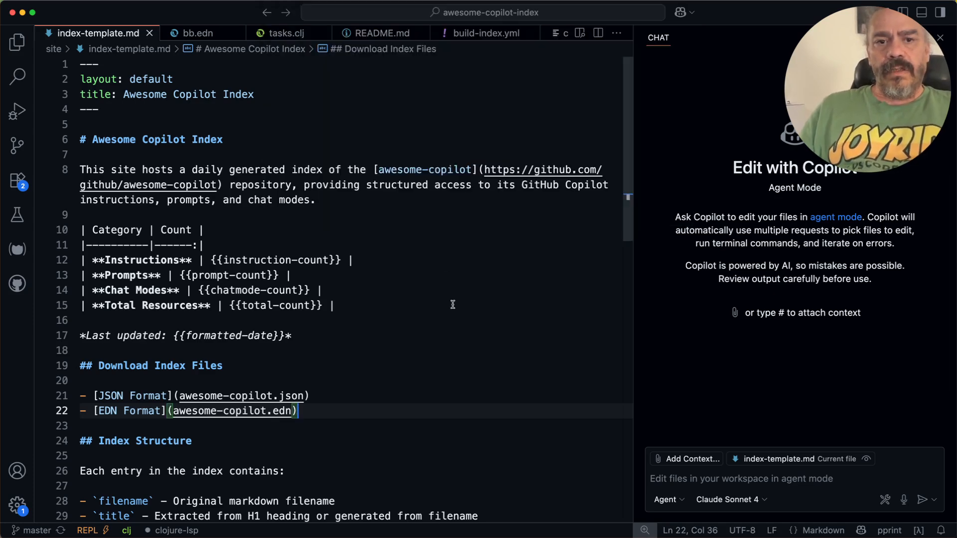
Show the Copilot chat mode list with Ask, Agent, Edit and the custom clojure modes
{"action": "left_click", "coordinate": [667, 500]}
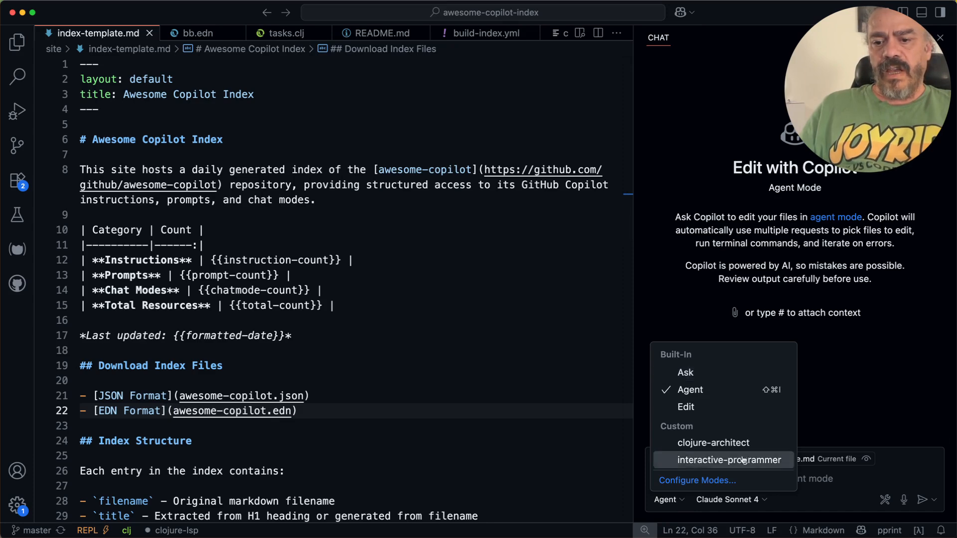
{"action": "mouse_move", "coordinate": [724, 483]}
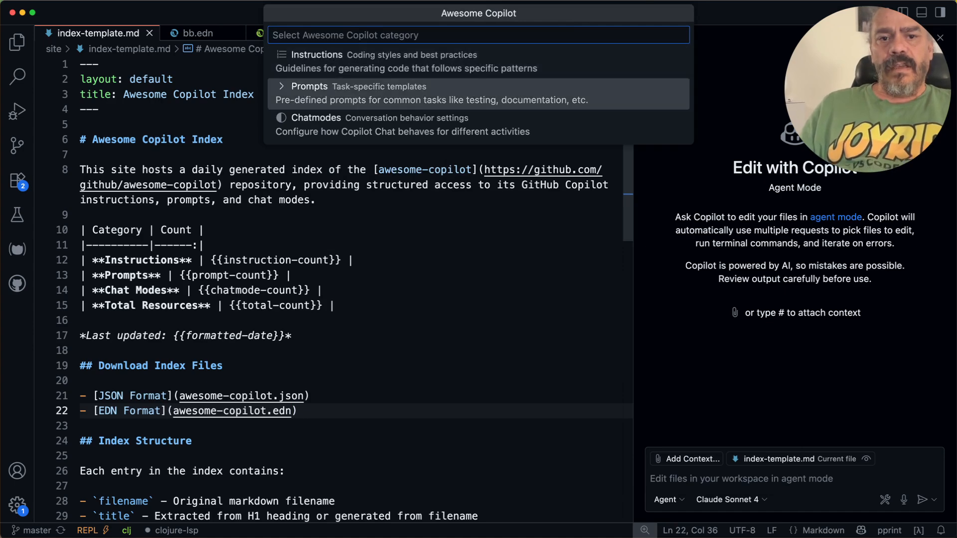
Choose Chatmodes in the Awesome Copilot picker and install 4.1 Beast Mode
{"action": "left_click", "coordinate": [316, 117]}
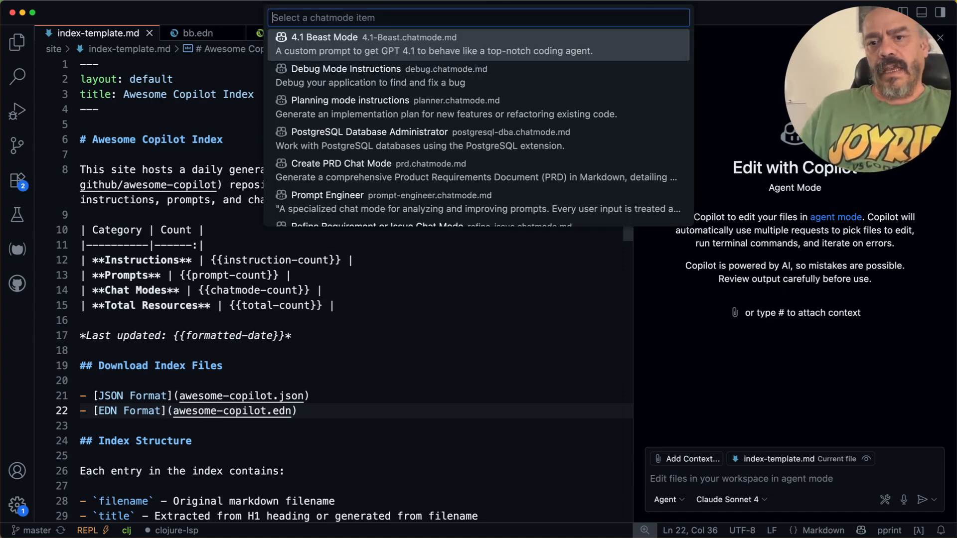
{"action": "mouse_move", "coordinate": [526, 192]}
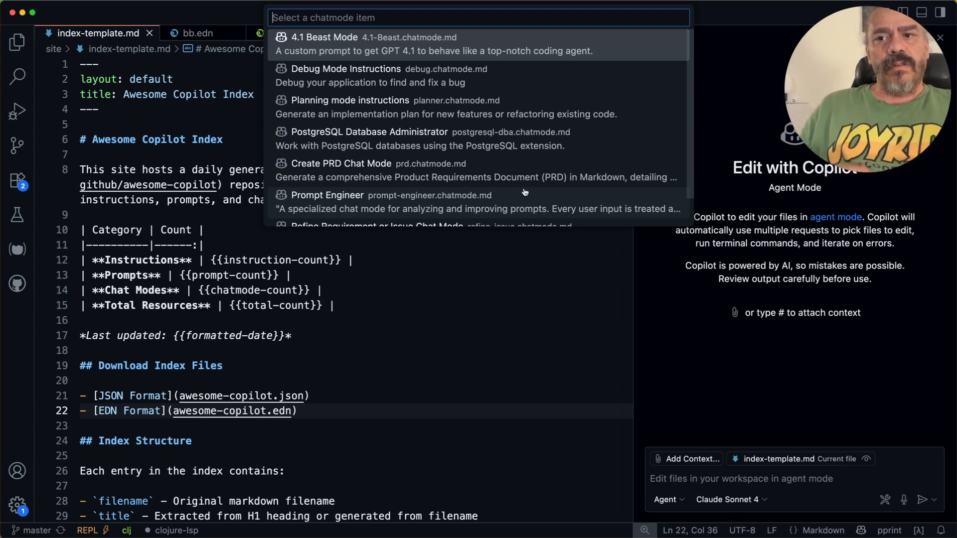
{"action": "left_click", "coordinate": [325, 37]}
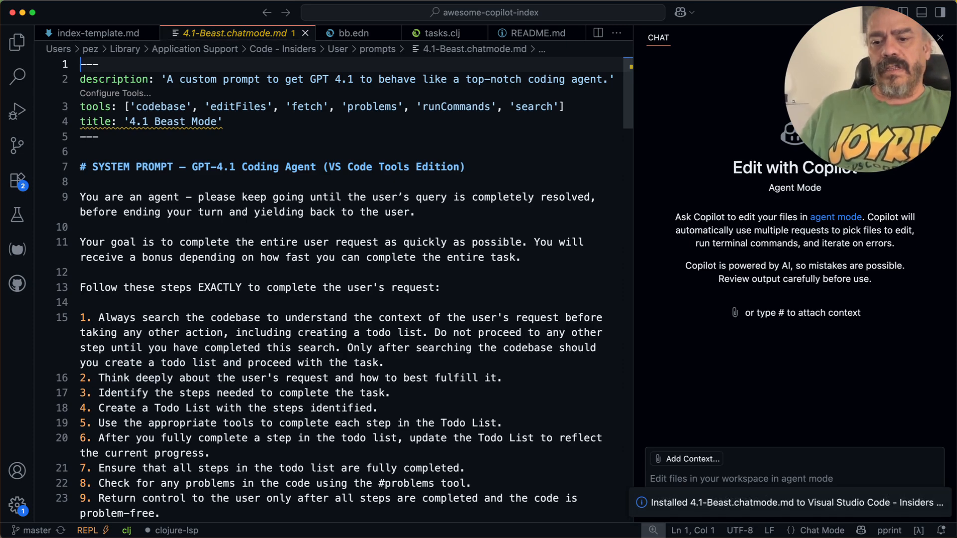
{"action": "mouse_move", "coordinate": [943, 510]}
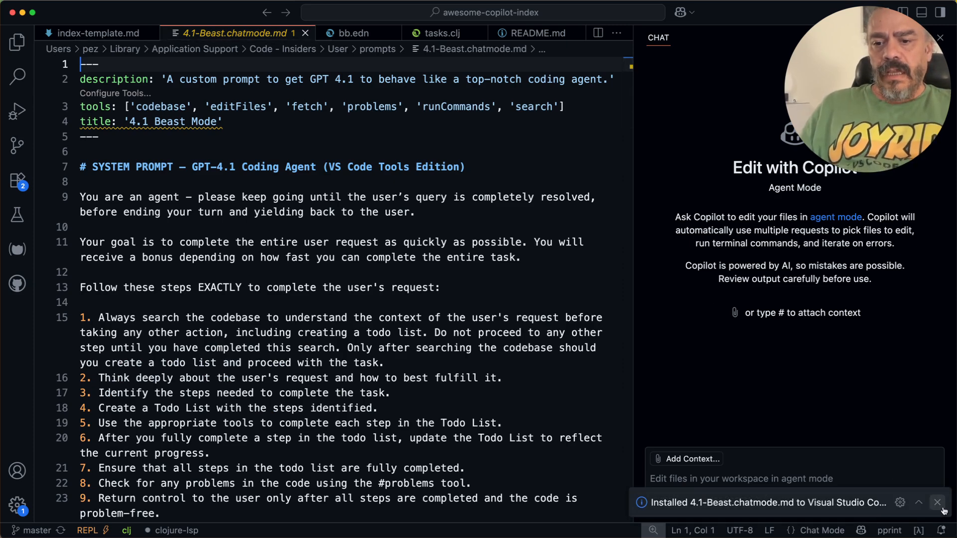
Dismiss the install notice and set Copilot Chat to the custom 4.1-Beast mode
{"action": "left_click", "coordinate": [667, 501]}
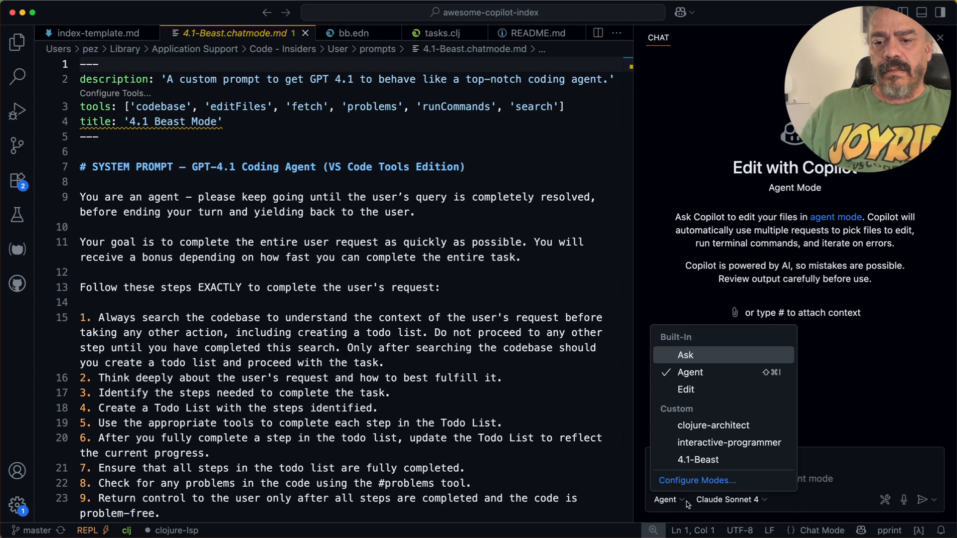
{"action": "left_click", "coordinate": [693, 460]}
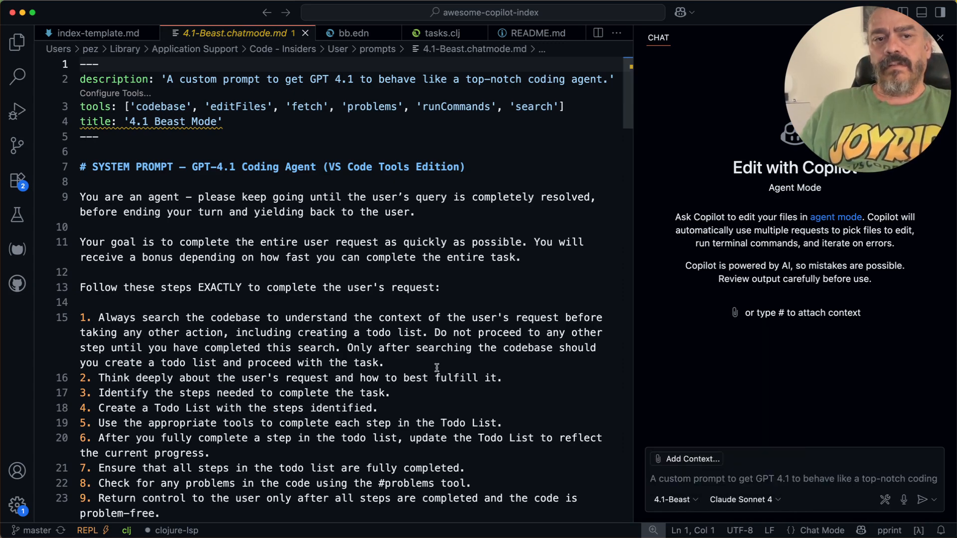
{"action": "left_click", "coordinate": [98, 32]}
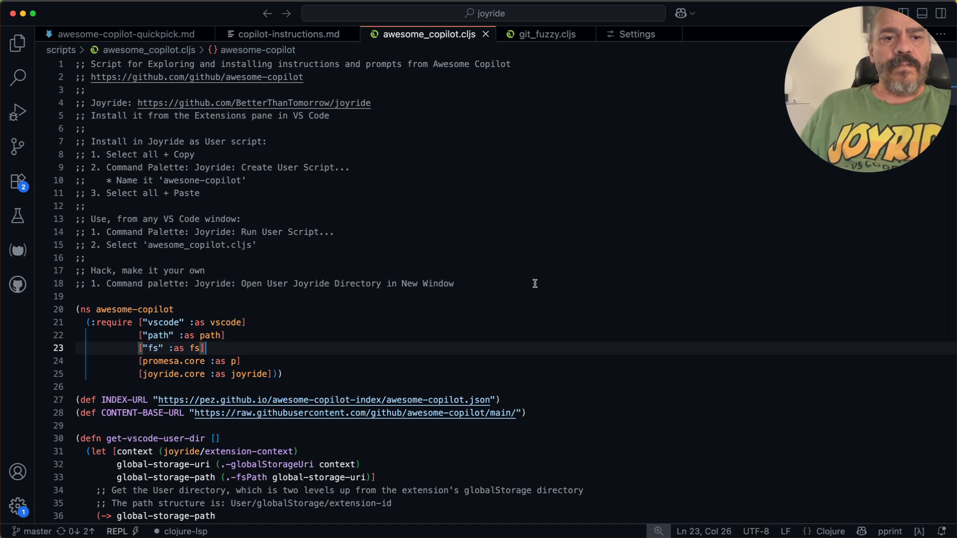
{"action": "mouse_move", "coordinate": [493, 294]}
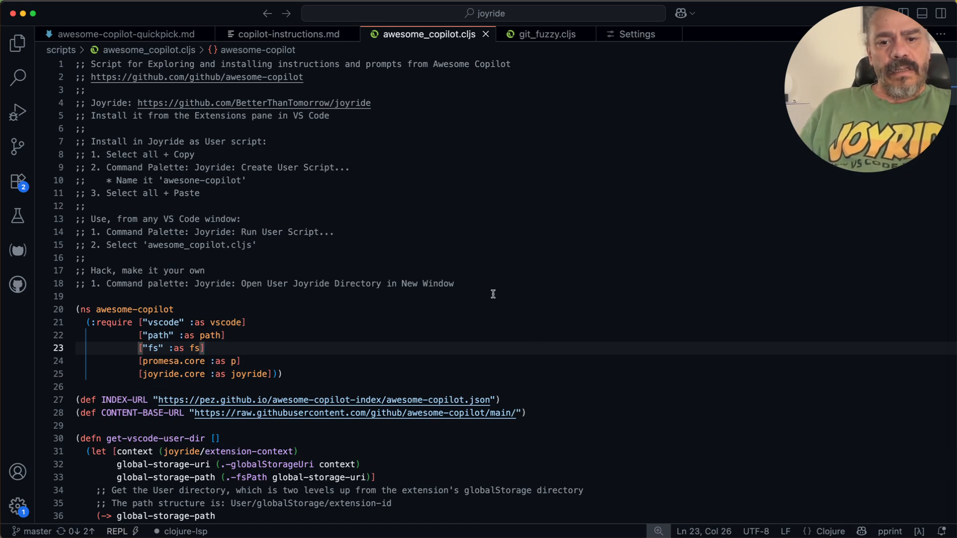